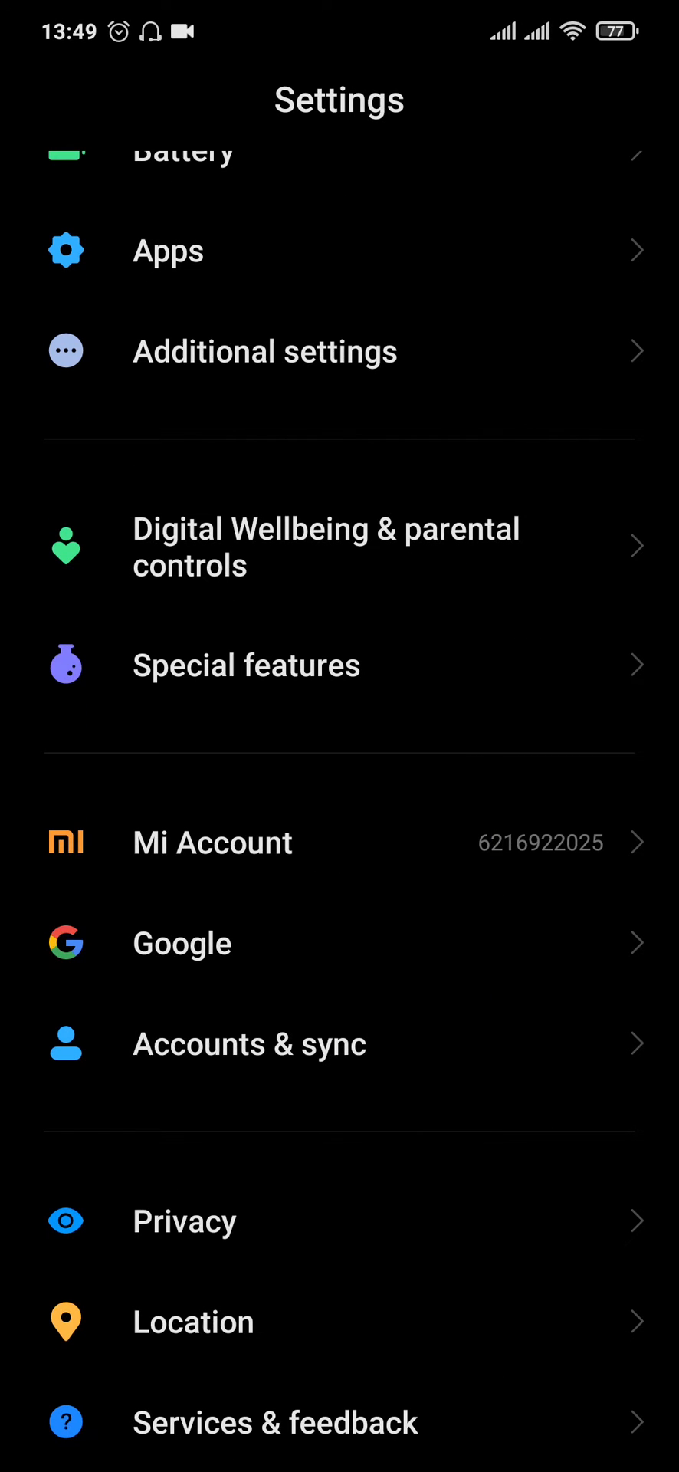
Open Accounts & sync from Settings and start a sync of the Yahoo account.
{"action": "left_click", "coordinate": [604, 394]}
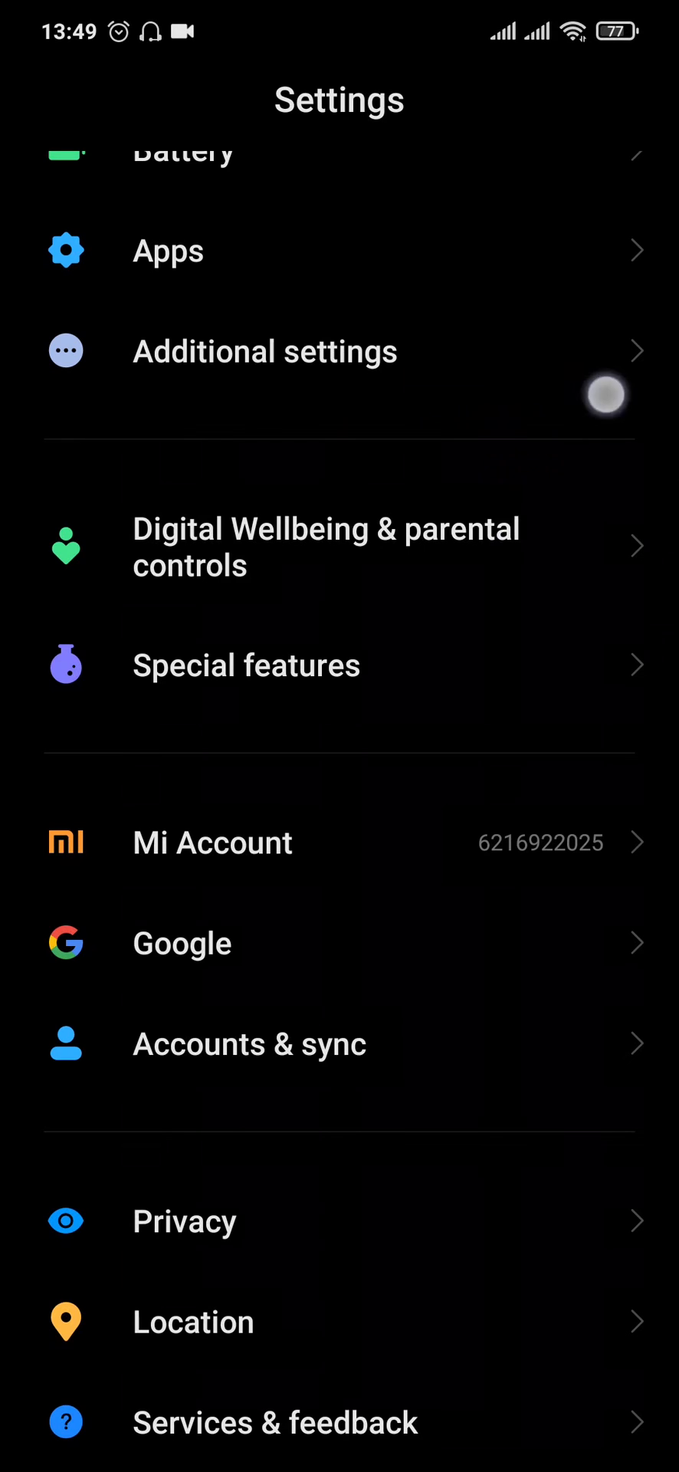
{"action": "scroll", "scroll_direction": "down", "scroll_amount": 3}
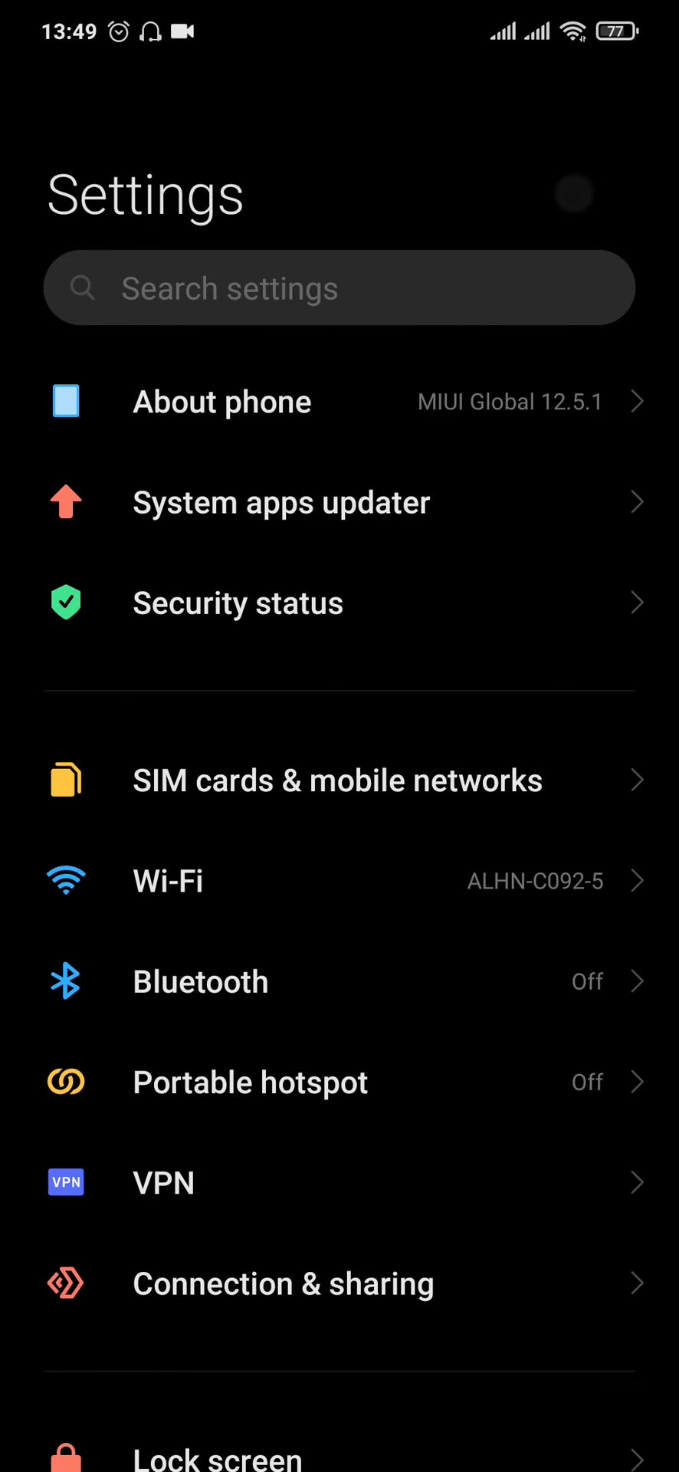
{"action": "scroll", "scroll_direction": "down", "scroll_amount": 3}
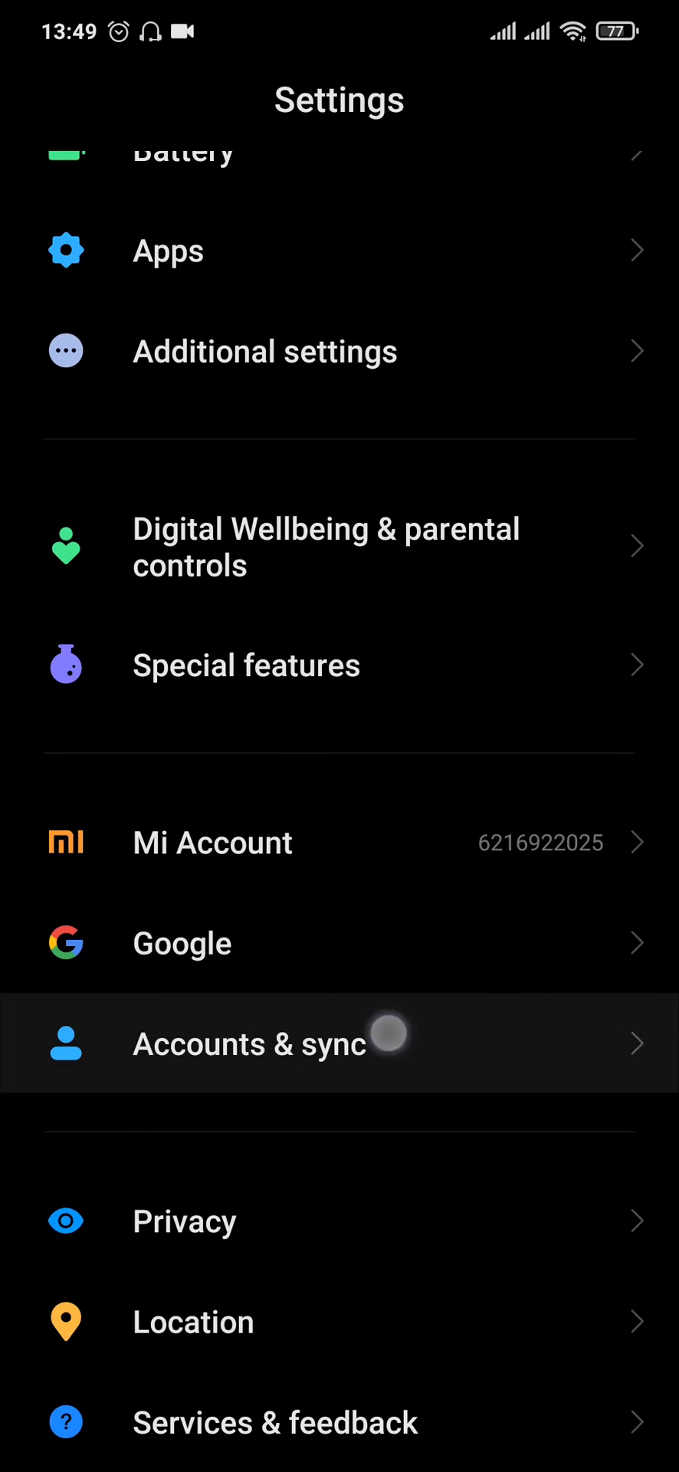
{"action": "left_click", "coordinate": [247, 1045]}
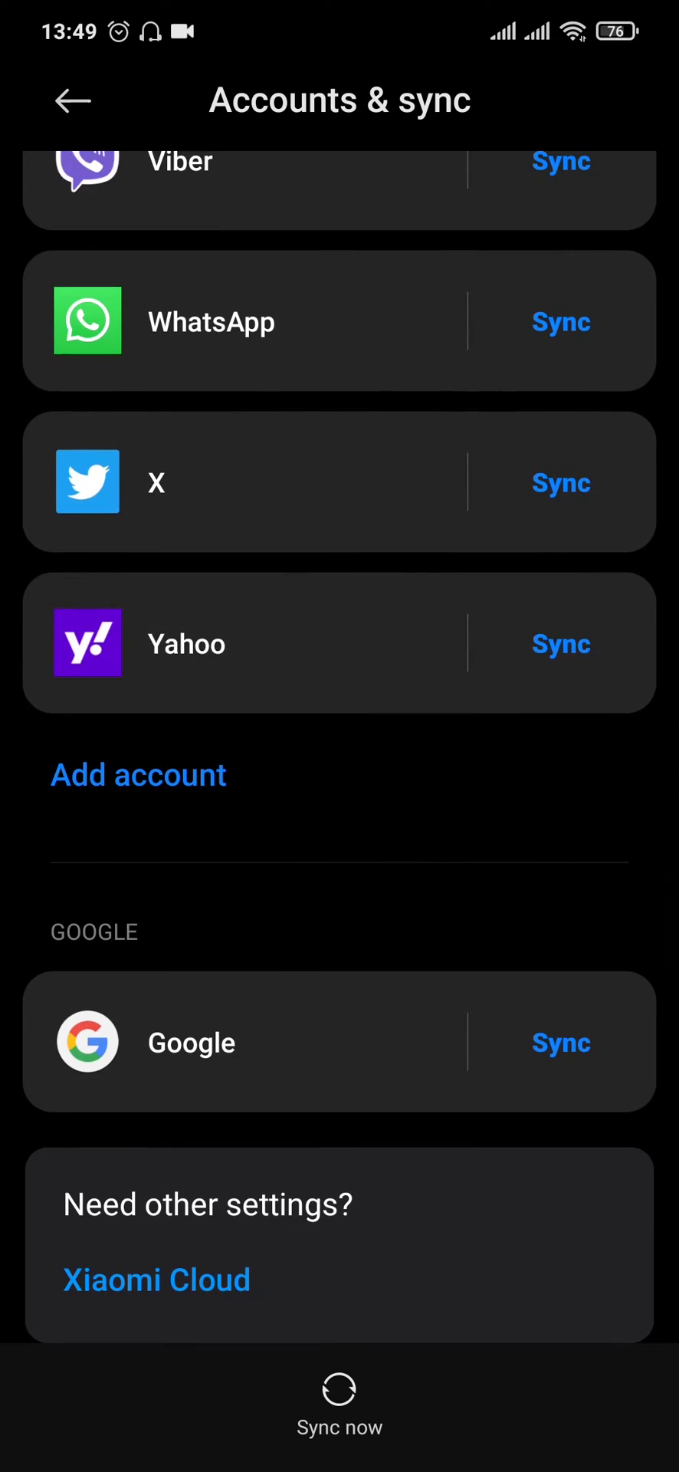
{"action": "left_click", "coordinate": [562, 644]}
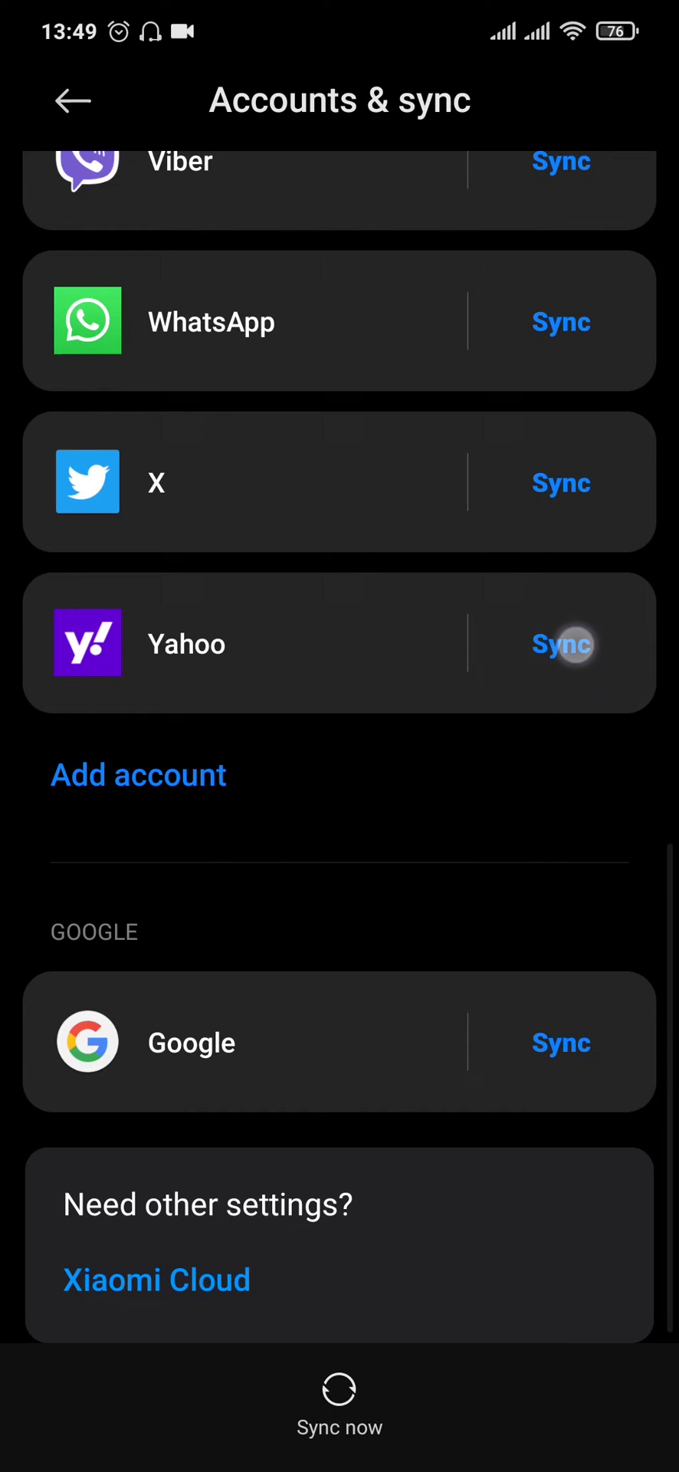